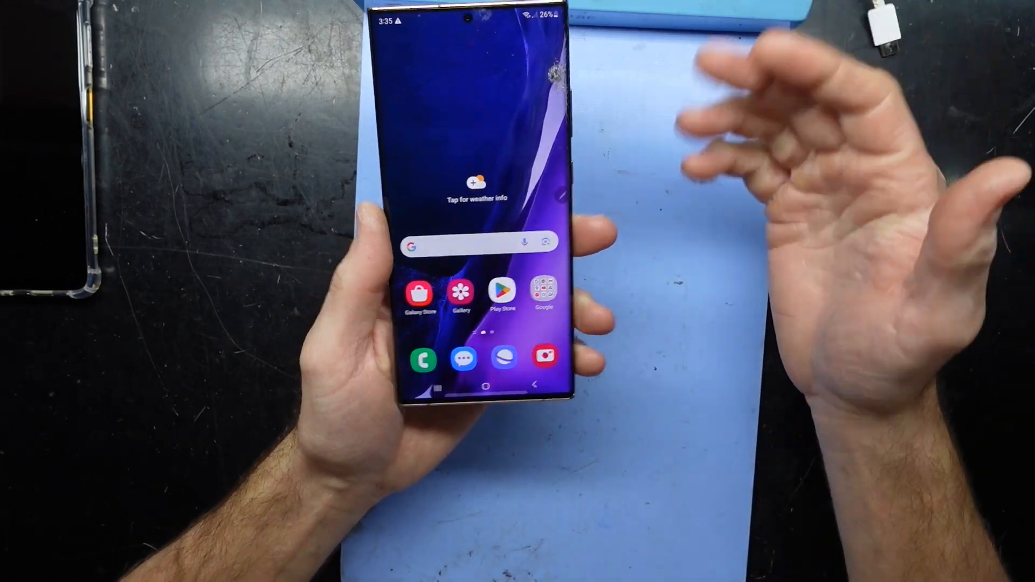
Open the 'Tap for weather info' widget so Weather asks to use the current location.
left_click(464, 188)
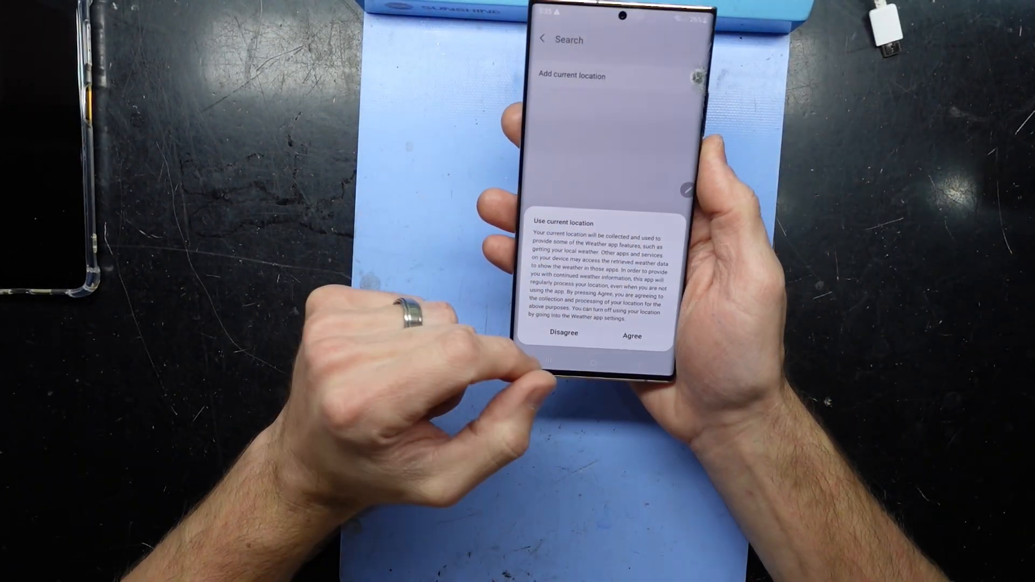